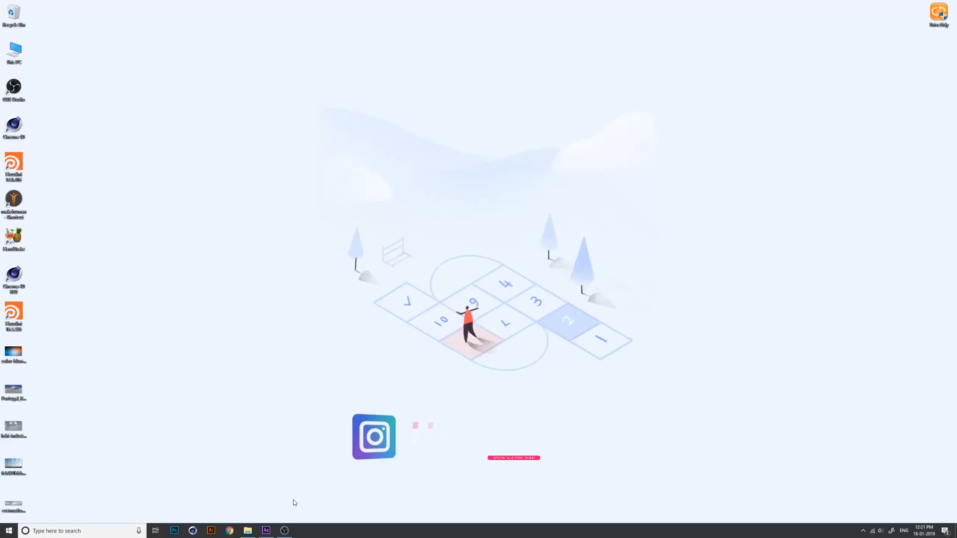
Launch After Effects CC 2019 from the taskbar into an empty untitled project
click(265, 530)
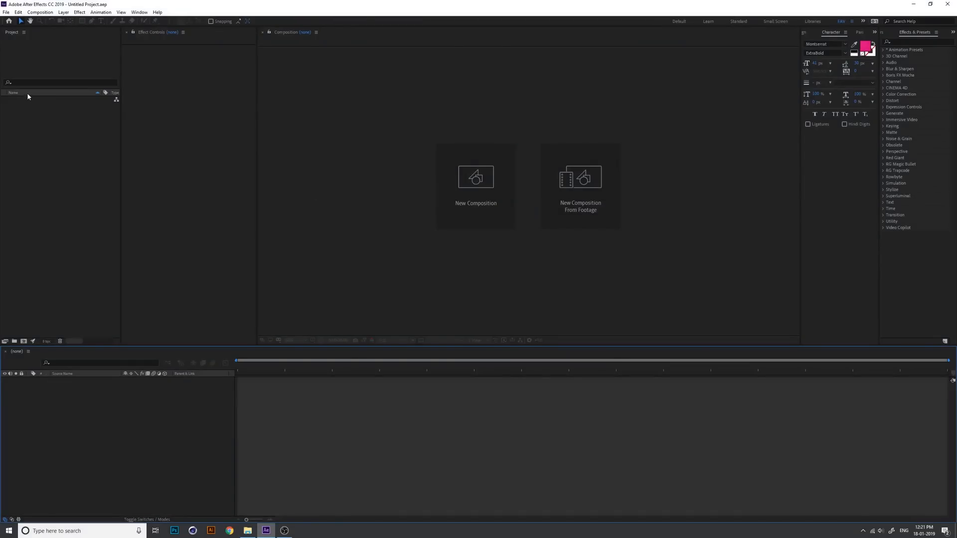
Create a new 1920x1080 composition named MAIN from the Composition menu
click(40, 12)
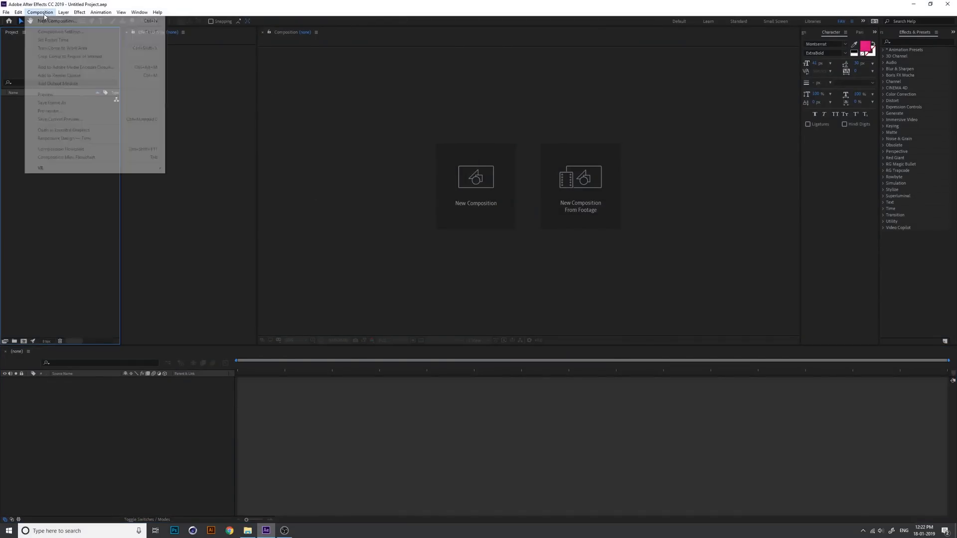
click(55, 20)
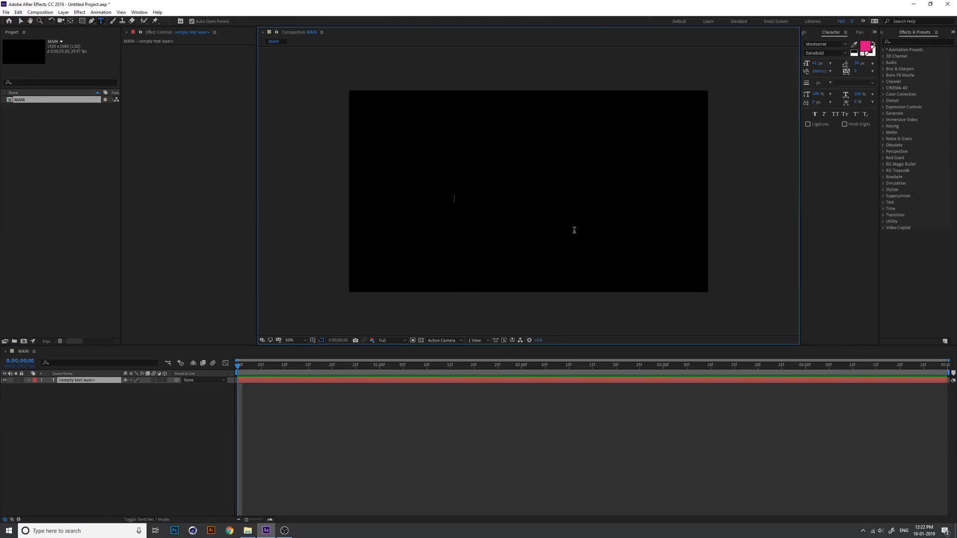
Enter the text 'Follow Me' and recolour it to dark grey, hex 383838
text(Follow Me)
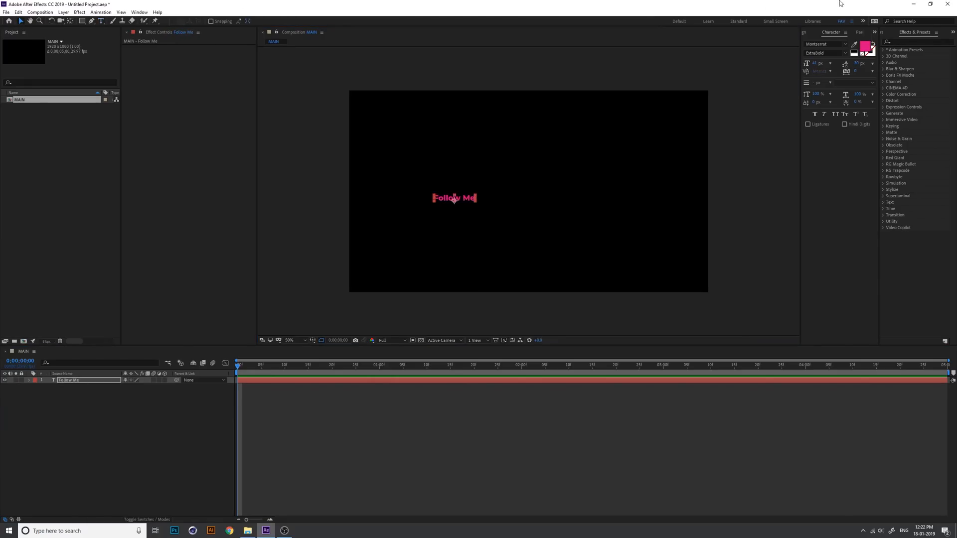
click(865, 48)
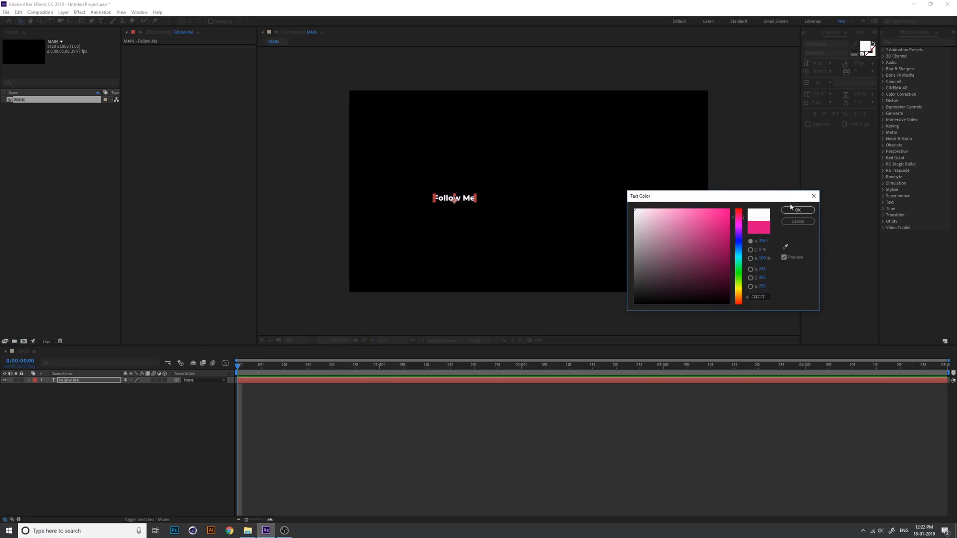
click(635, 281)
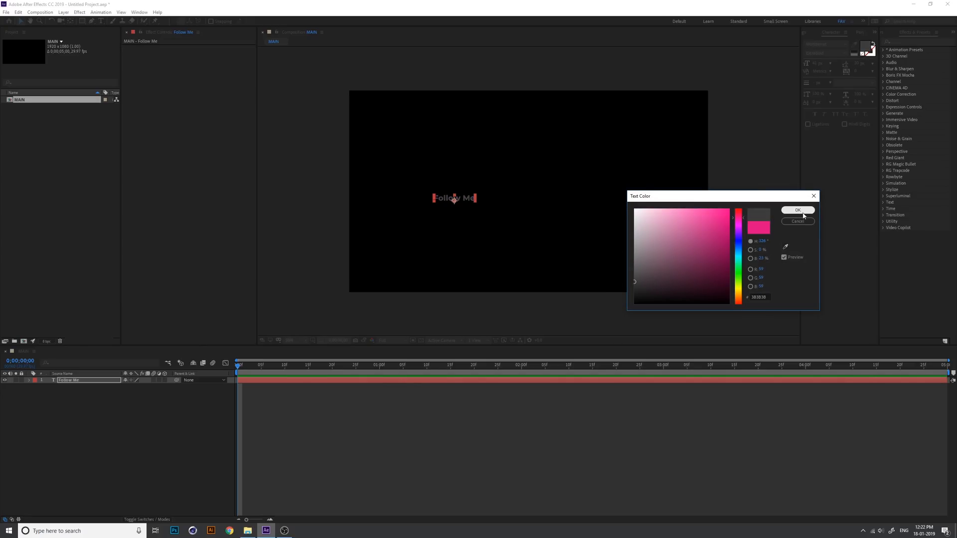
click(797, 210)
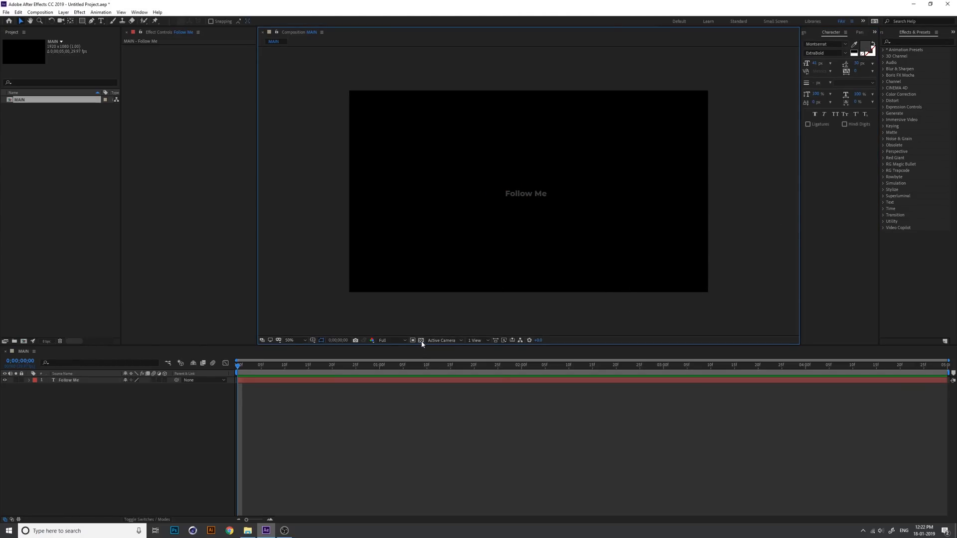
Show the transparency grid and give the rectangle behind the text a white fill
click(419, 341)
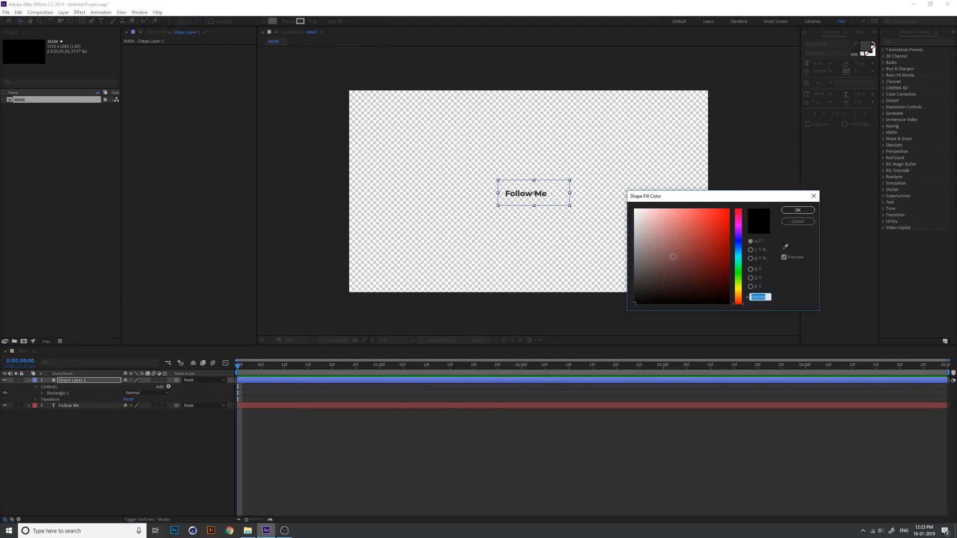
click(796, 210)
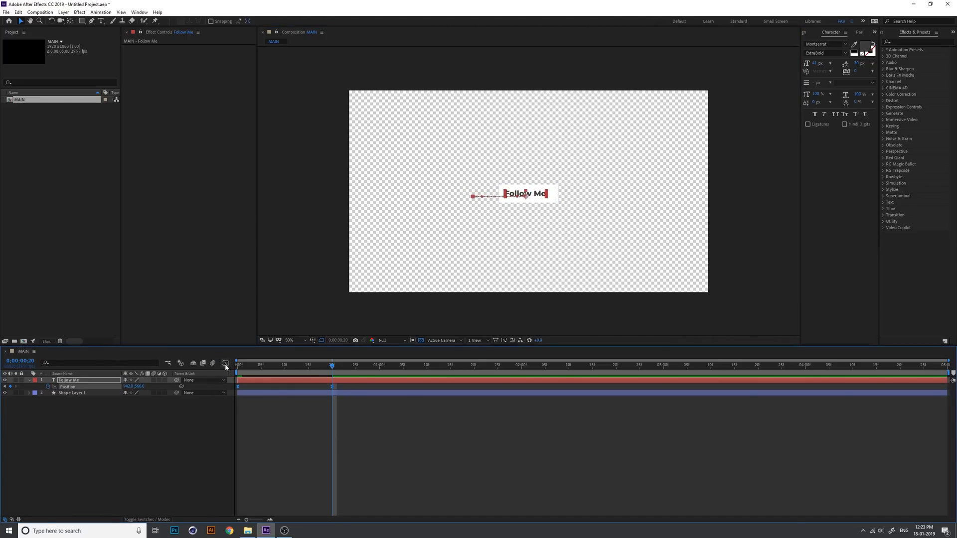
Finish the text's slide-in position keyframes and bring up the rectangle layer's options
click(225, 363)
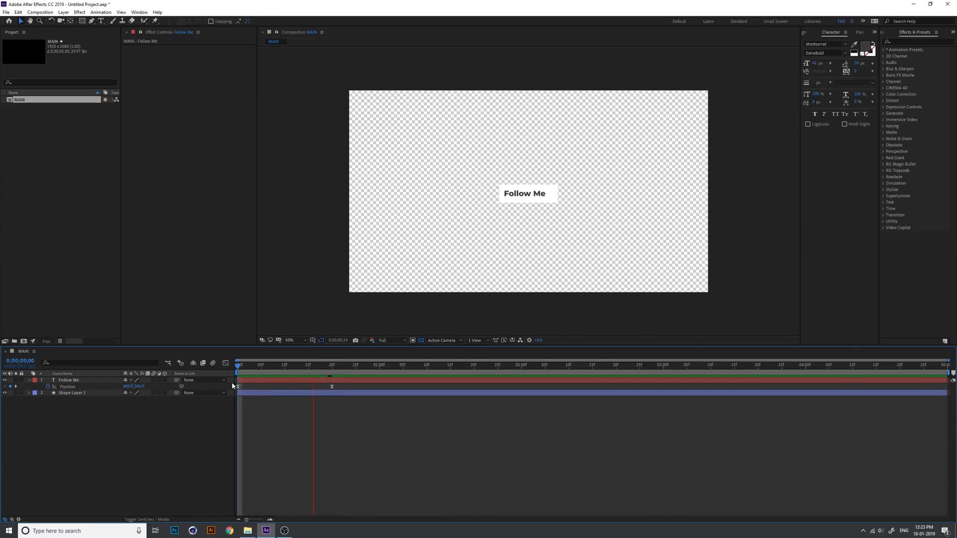
right_click(72, 392)
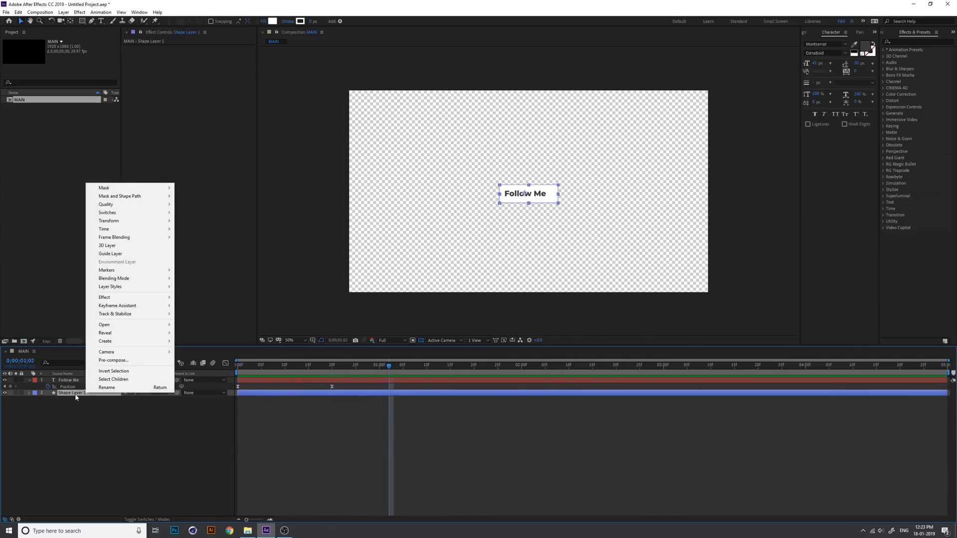
Set up the MASK layer as the text's alpha matte and move the time to about two seconds
click(18, 12)
text(MASK)
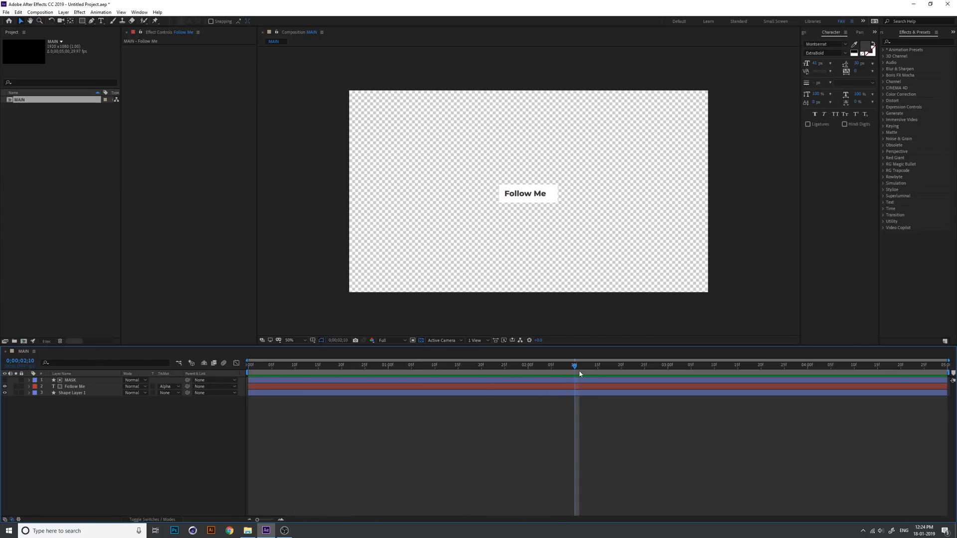
click(75, 387)
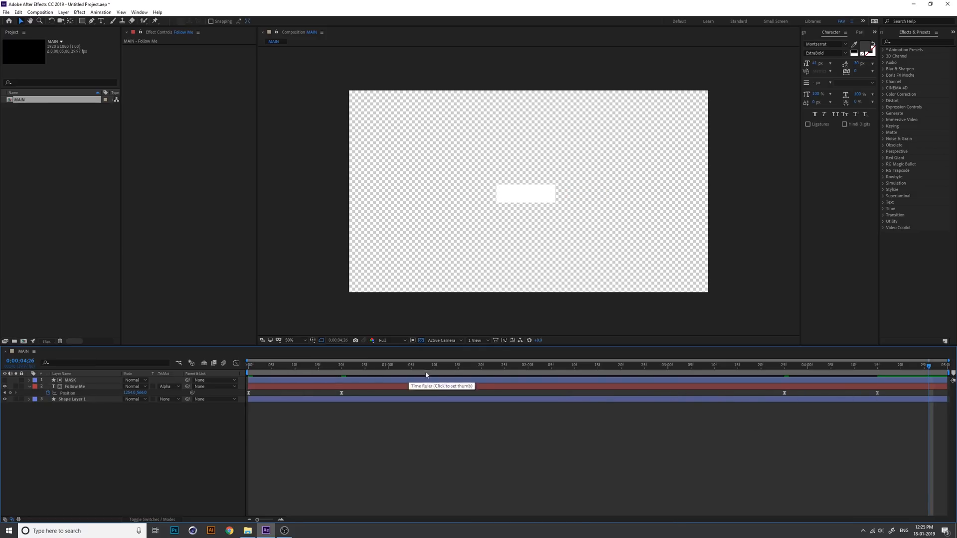
Check the slide-out animation at another moment and show the background as transparent again
click(251, 365)
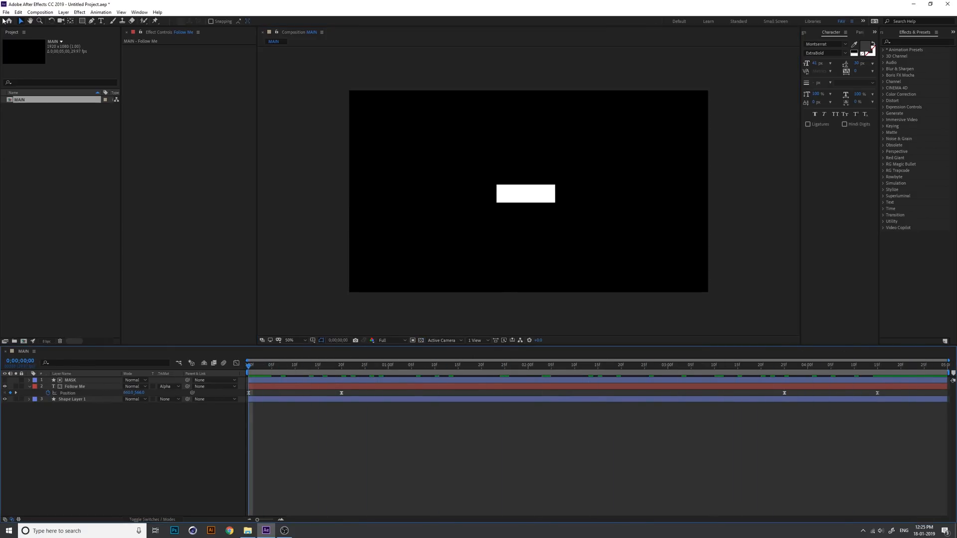
click(420, 340)
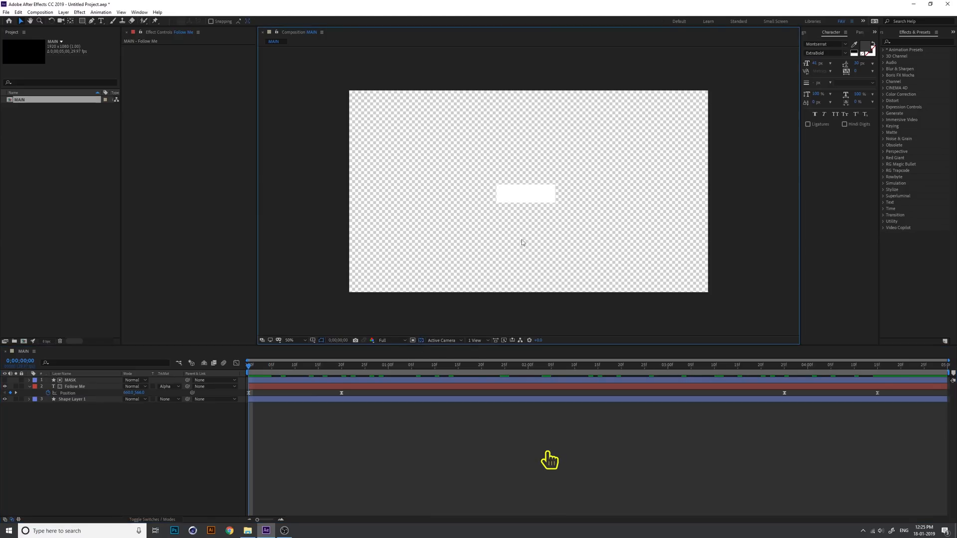
Queue MAIN in the Render Queue and bring up its Output Module Settings with QuickTime format
click(40, 12)
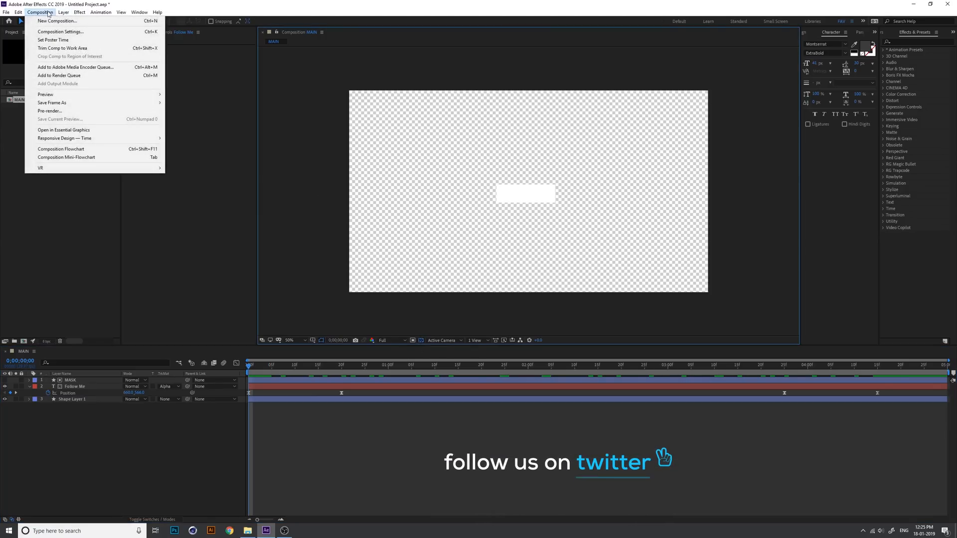
click(59, 75)
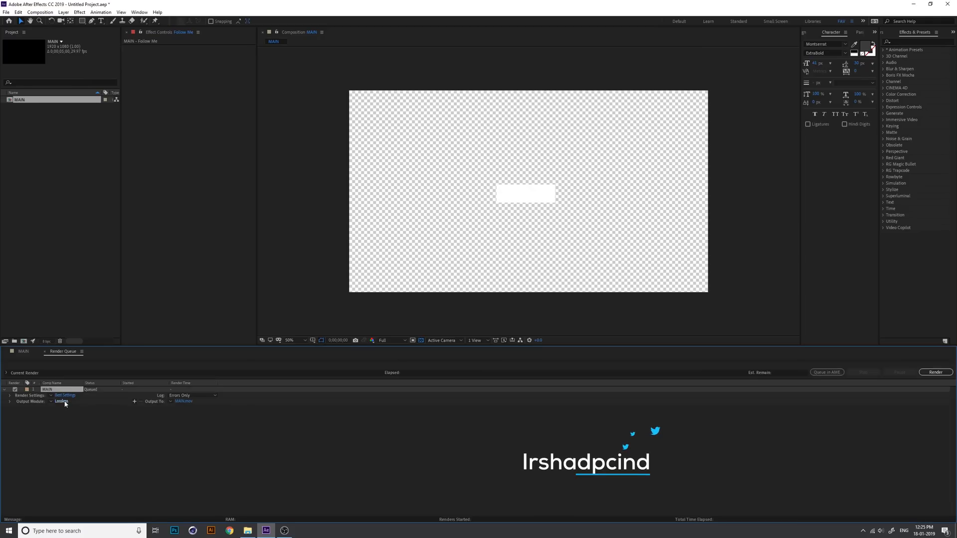
click(61, 400)
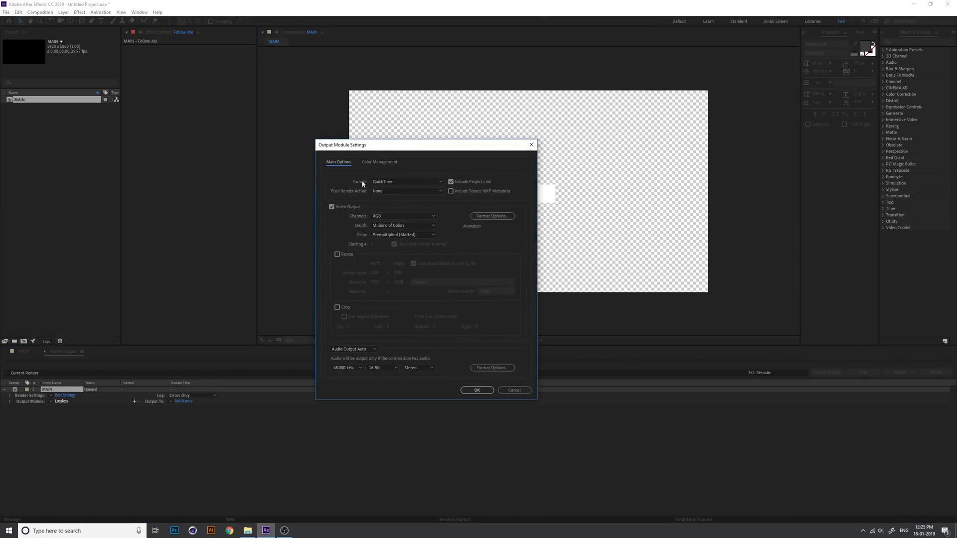
Set the output to QuickTime with the Animation codec and RGB + Alpha channels, then confirm
click(406, 181)
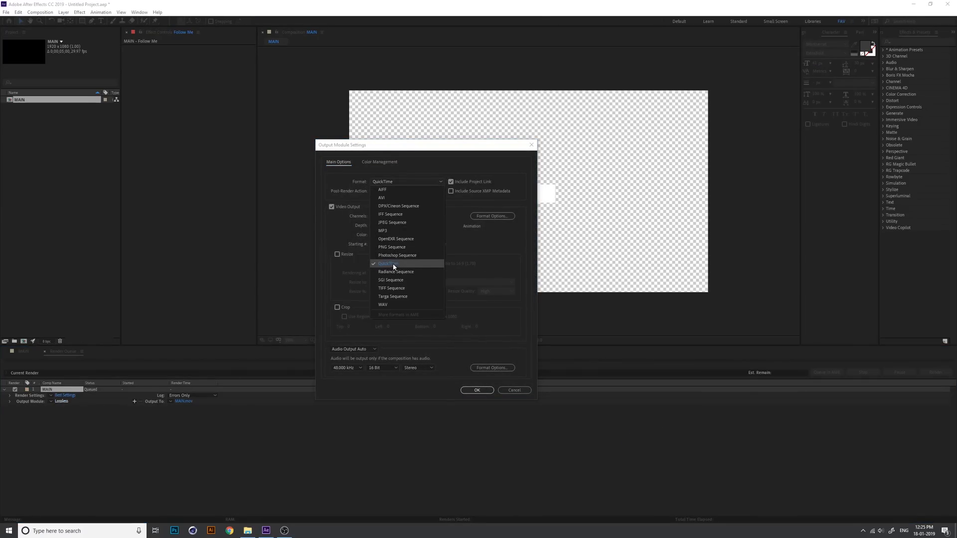
click(388, 263)
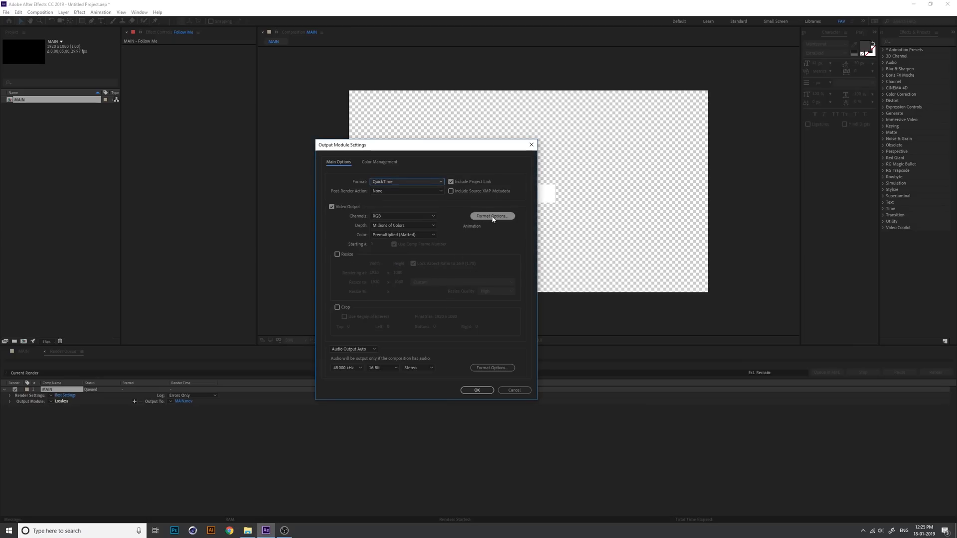
click(491, 216)
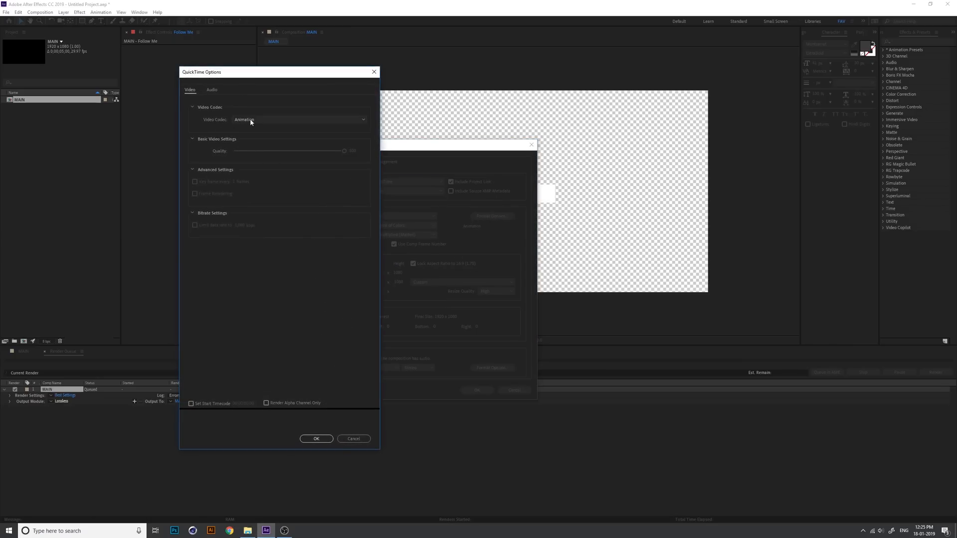
click(300, 119)
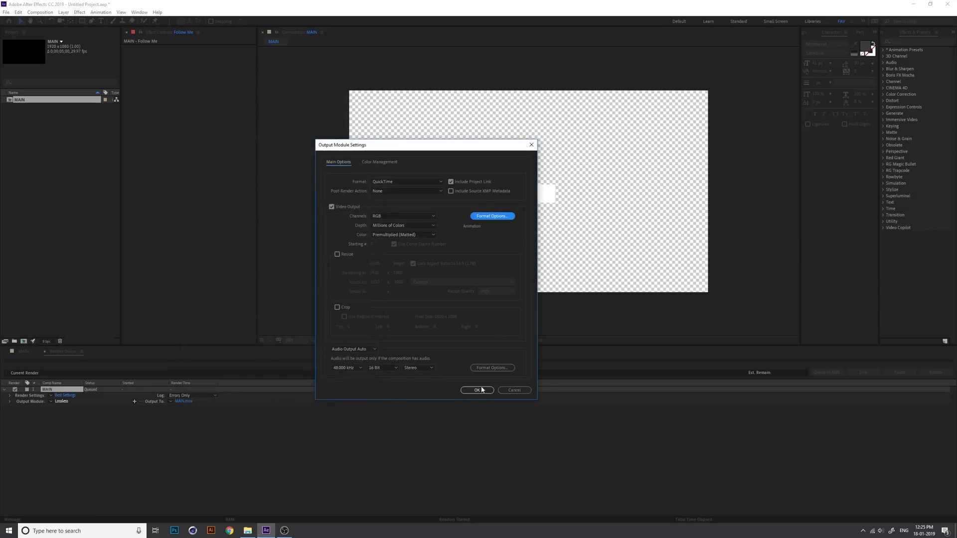
click(402, 216)
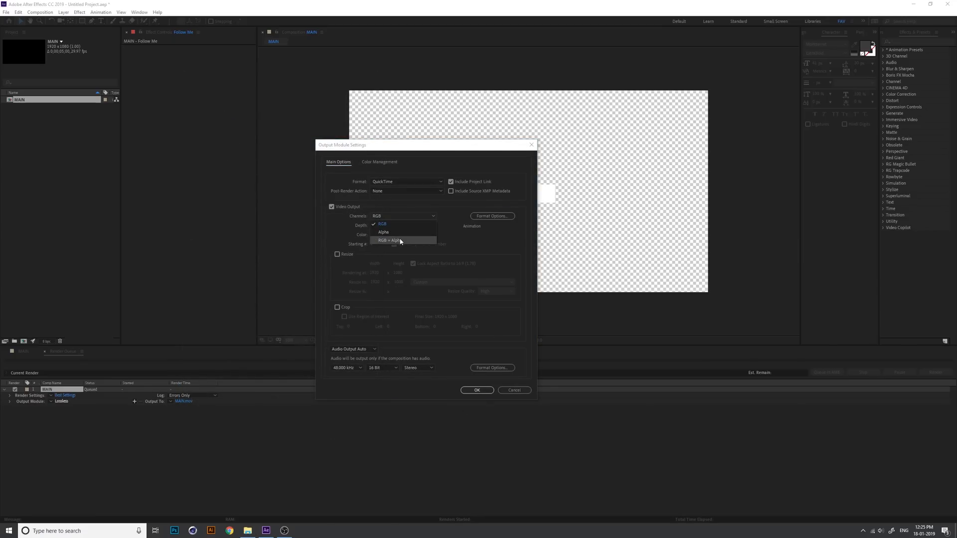
click(386, 241)
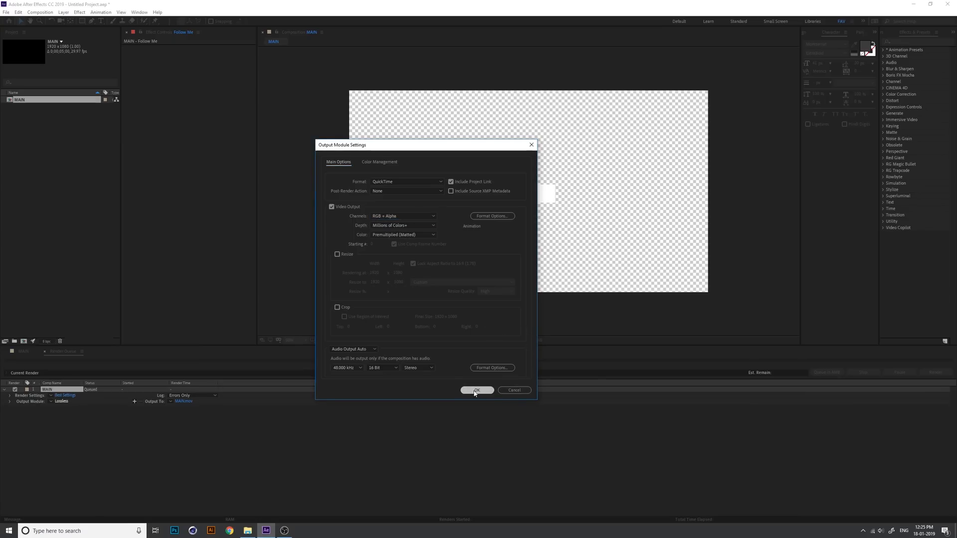
click(476, 390)
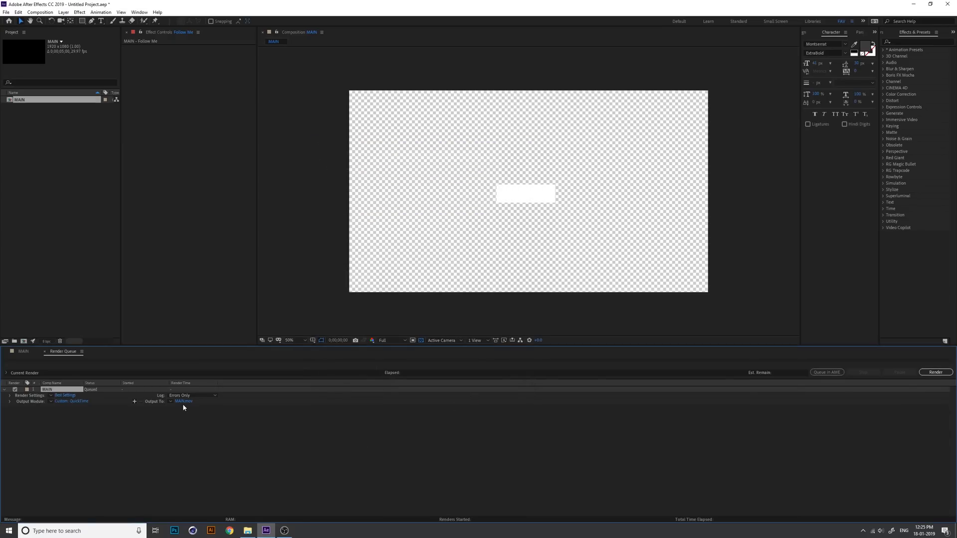
Save the render output as FOLLOW on the Desktop and start rendering
click(184, 401)
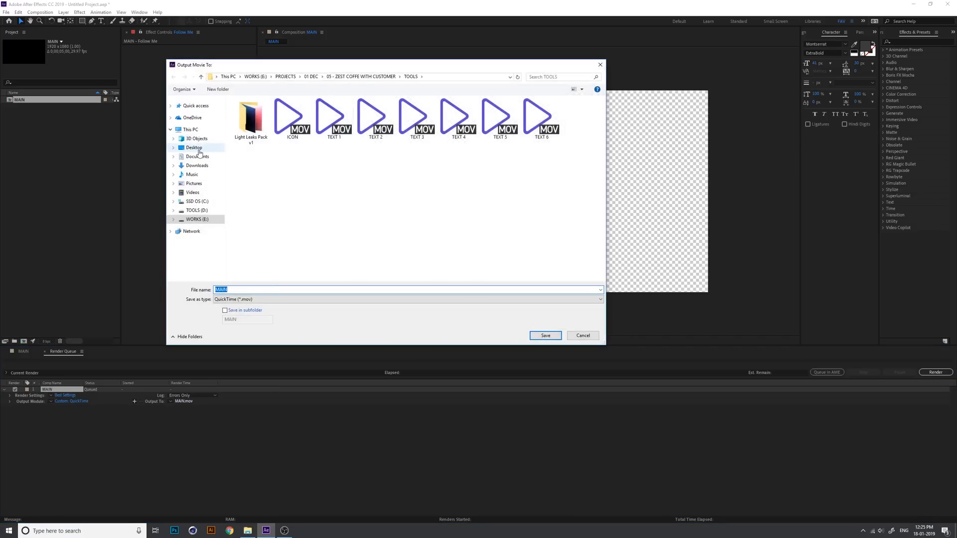
click(193, 147)
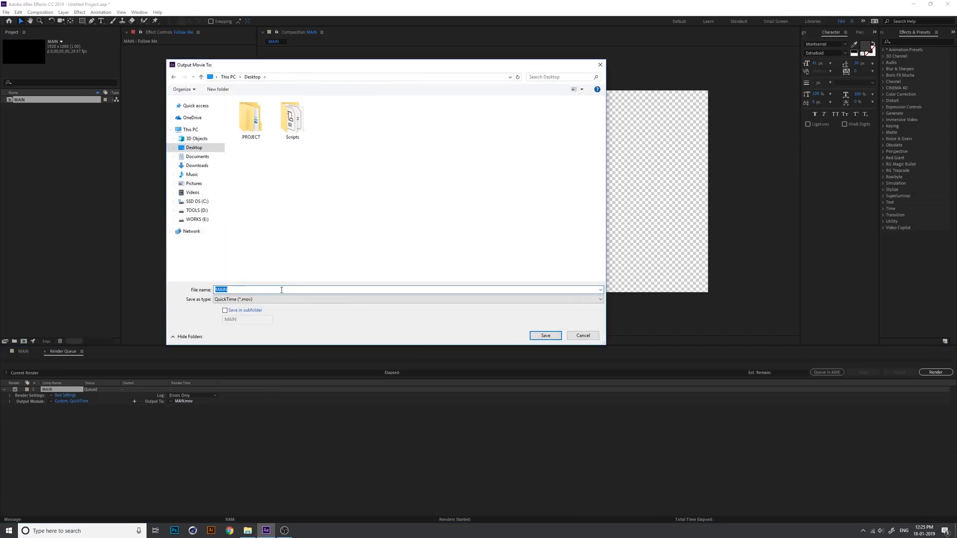
text(FO)
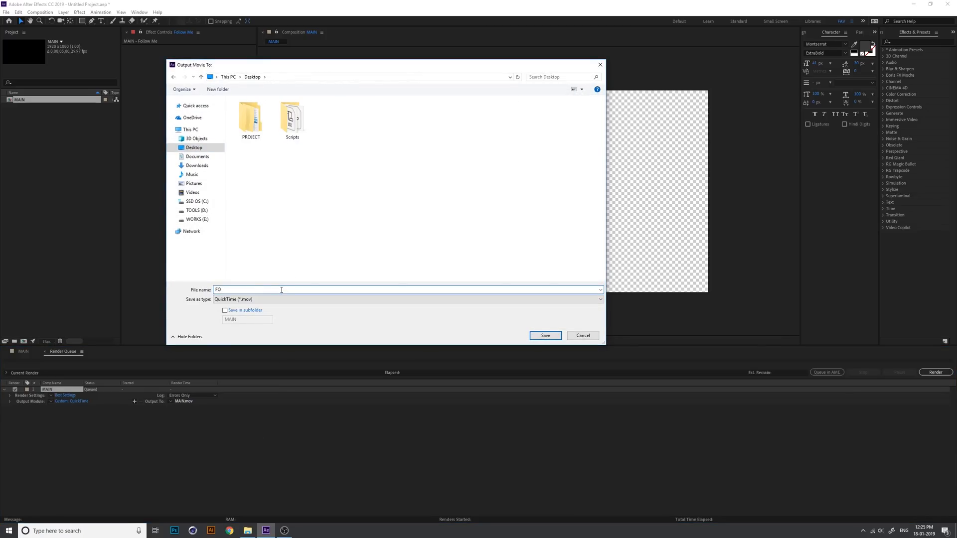
click(544, 335)
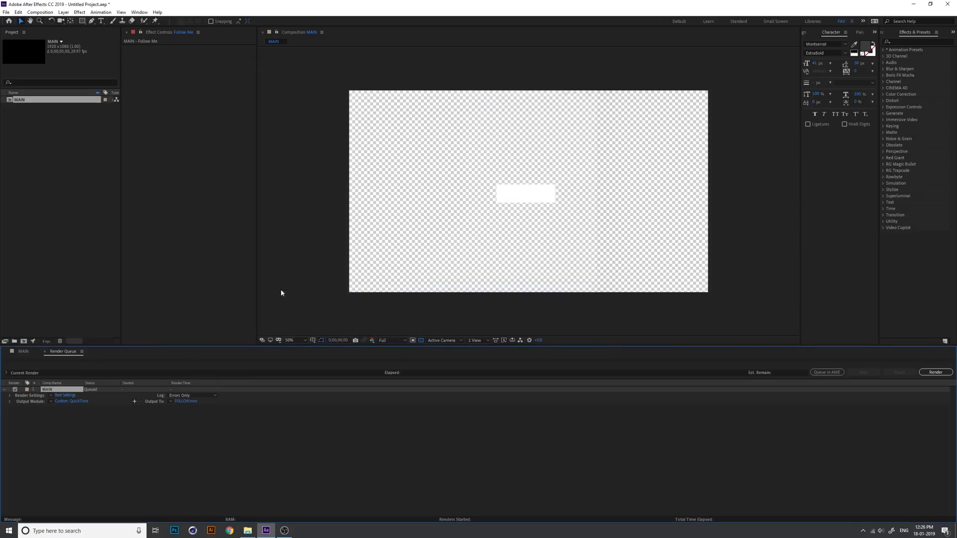
click(935, 372)
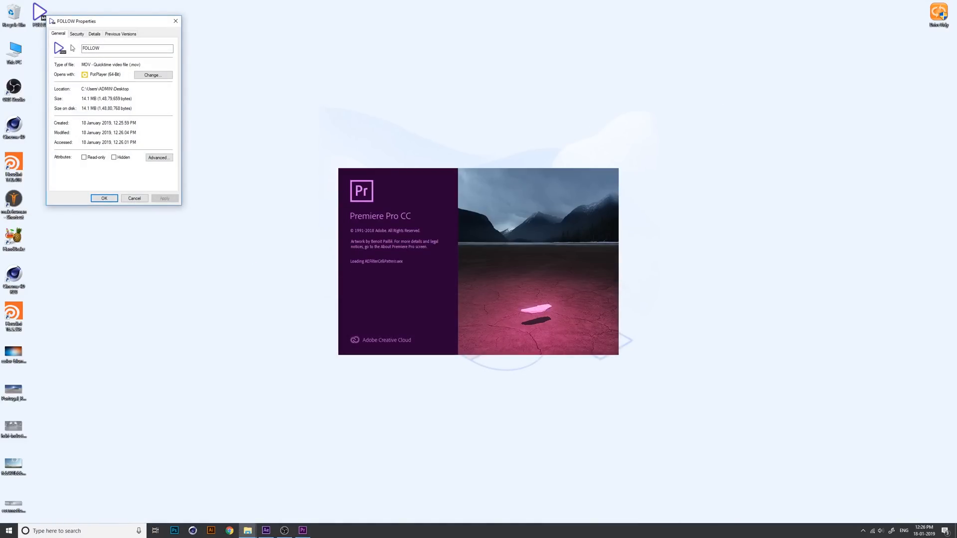
Dismiss the FOLLOW file Properties window and reopen the recent YouTube project in Premiere Pro
click(93, 34)
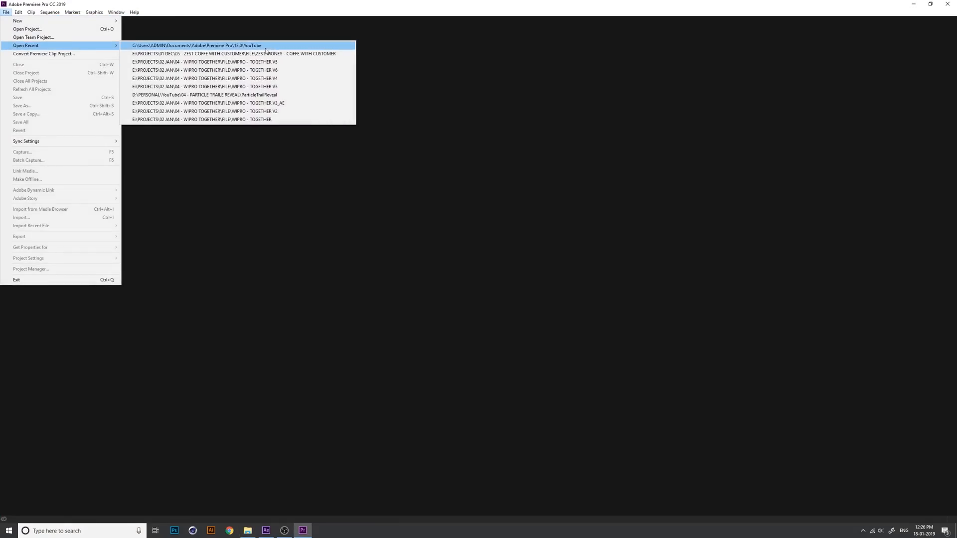
click(196, 44)
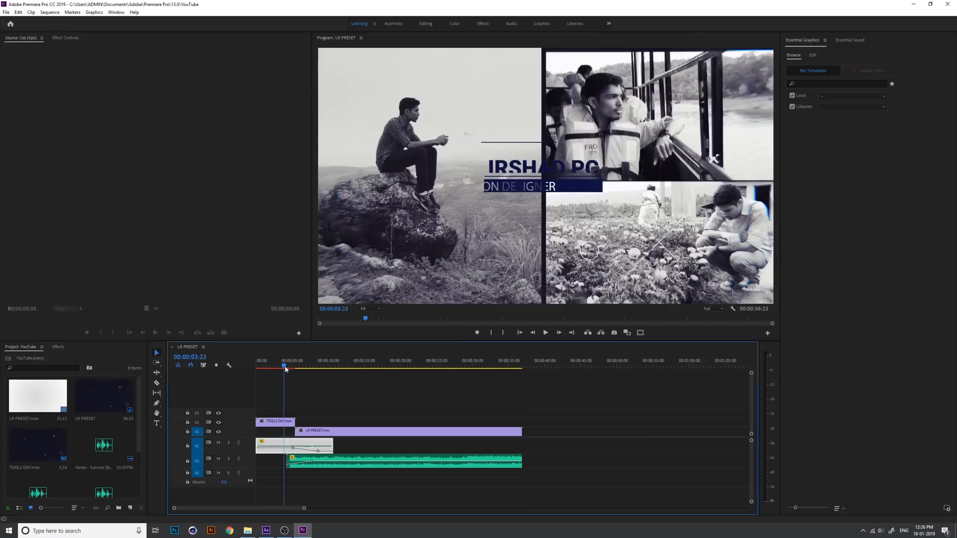
Import FOLLOW.mov onto track V2 around 00:00:15 above LR PRESET and preview near 20 seconds
click(914, 4)
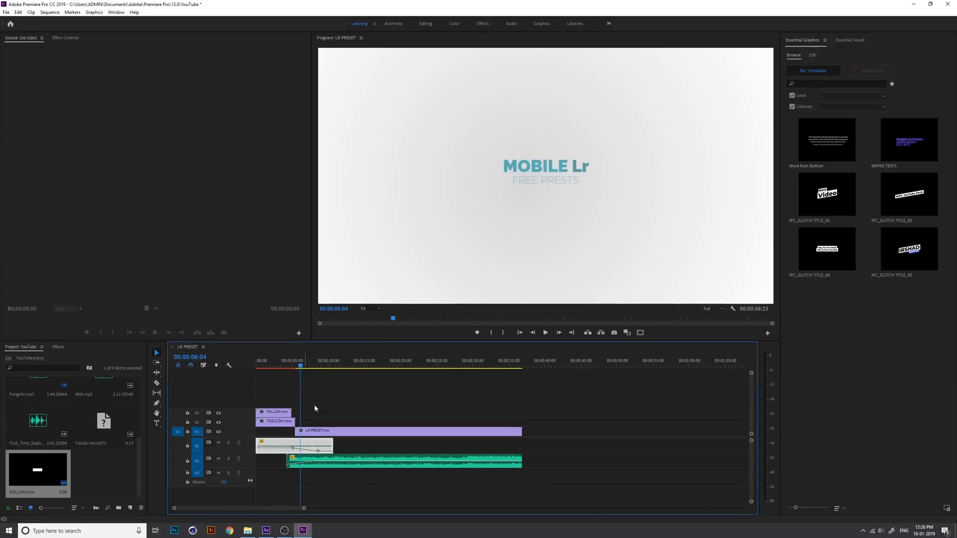
drag(300, 366, 366, 366)
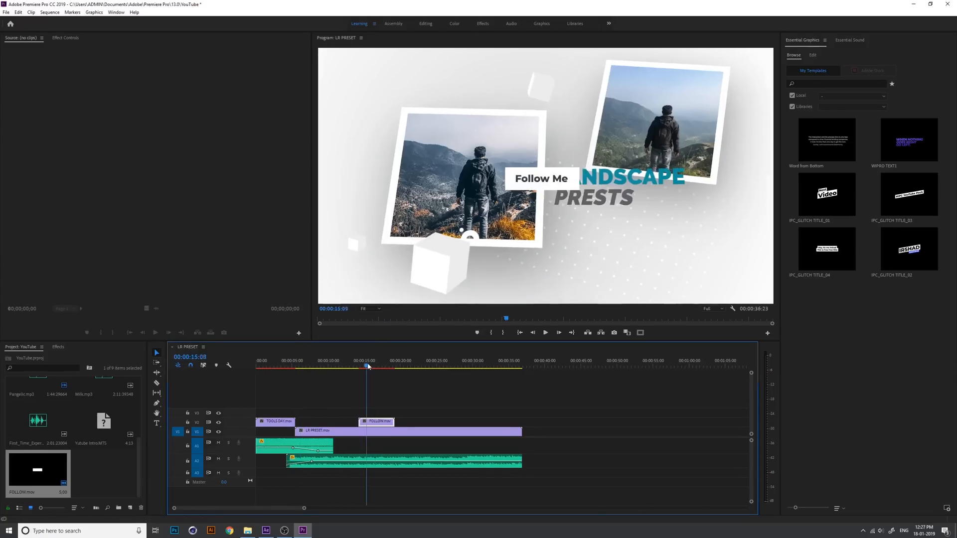
click(401, 366)
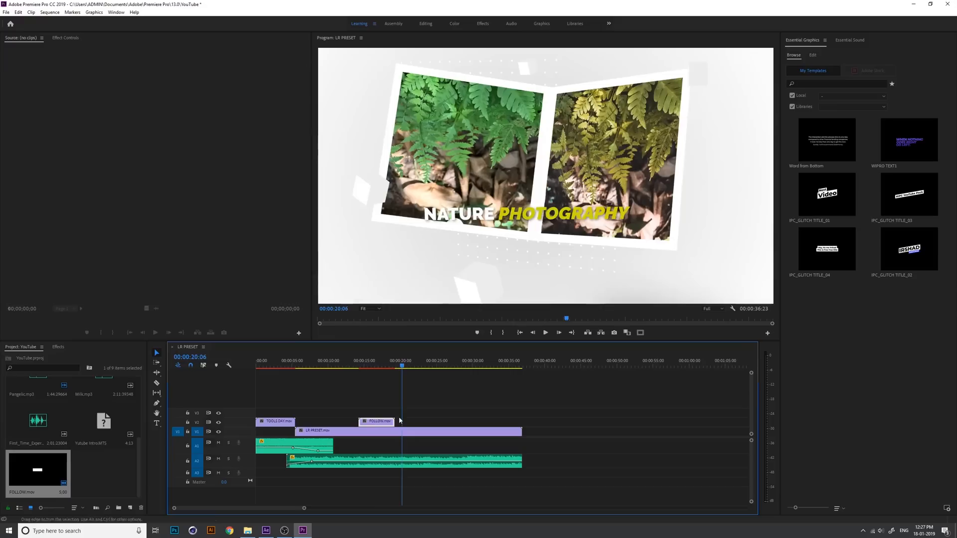